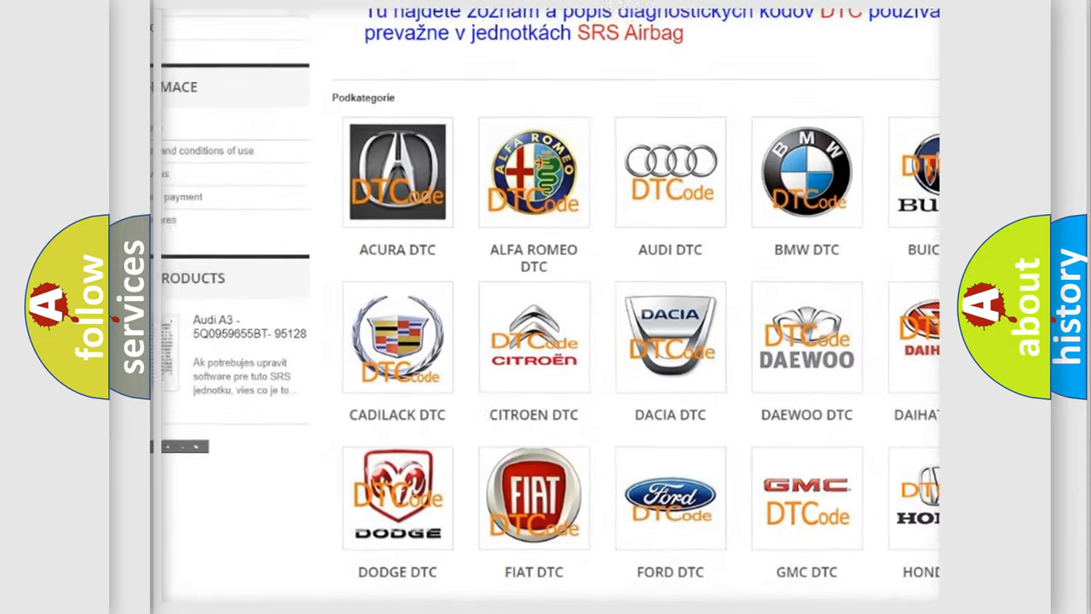
scroll(down, 3)
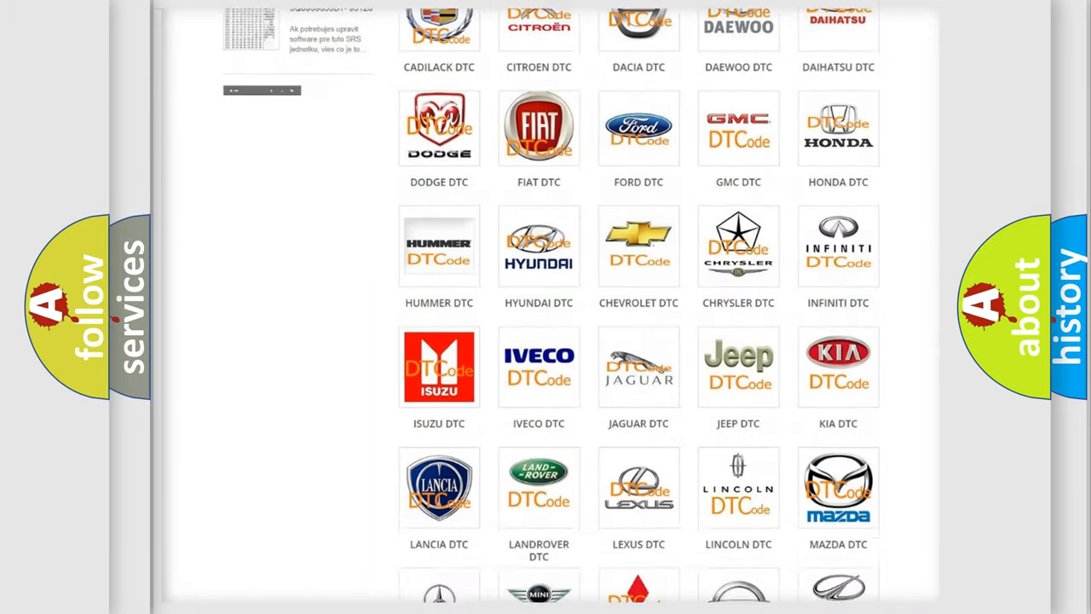
scroll(down, 3)
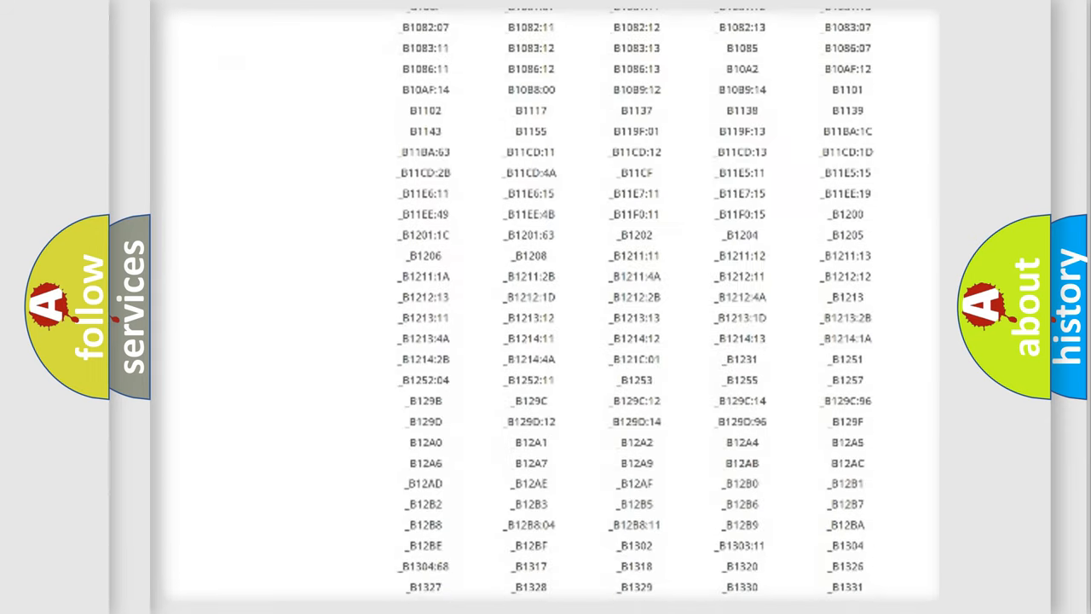
scroll(down, 3)
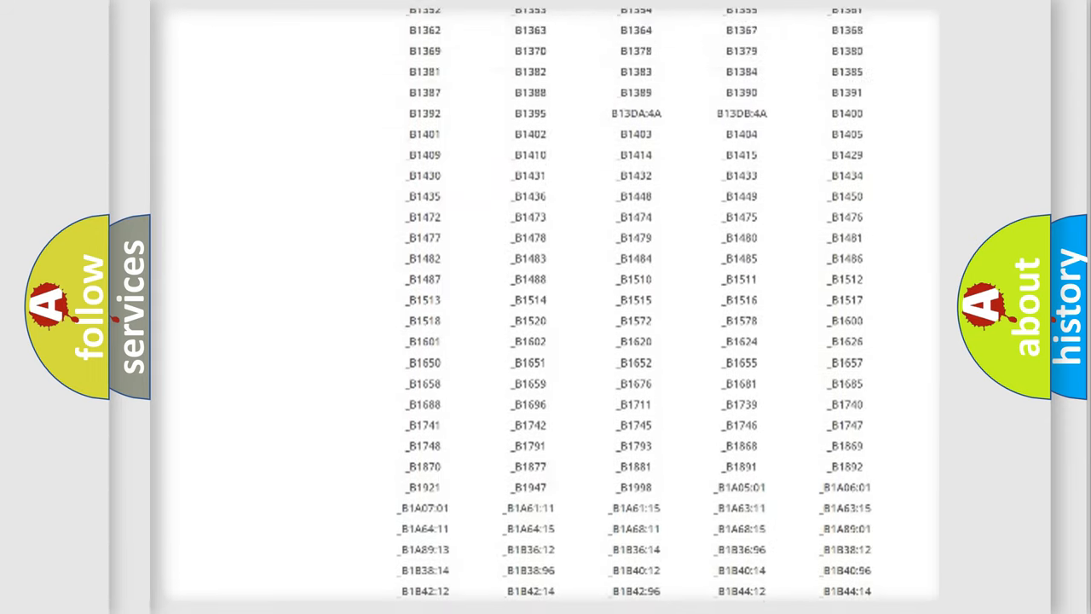